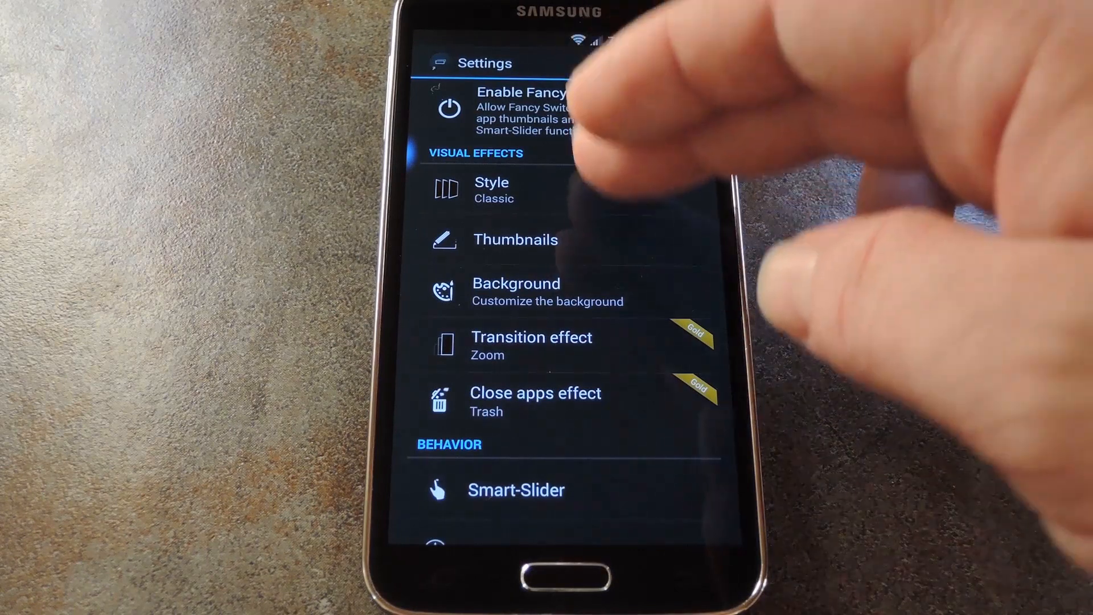
Step: Untick Visual indicator under Smart-Slider Visual Effects, disabling its style and colour options
click(492, 190)
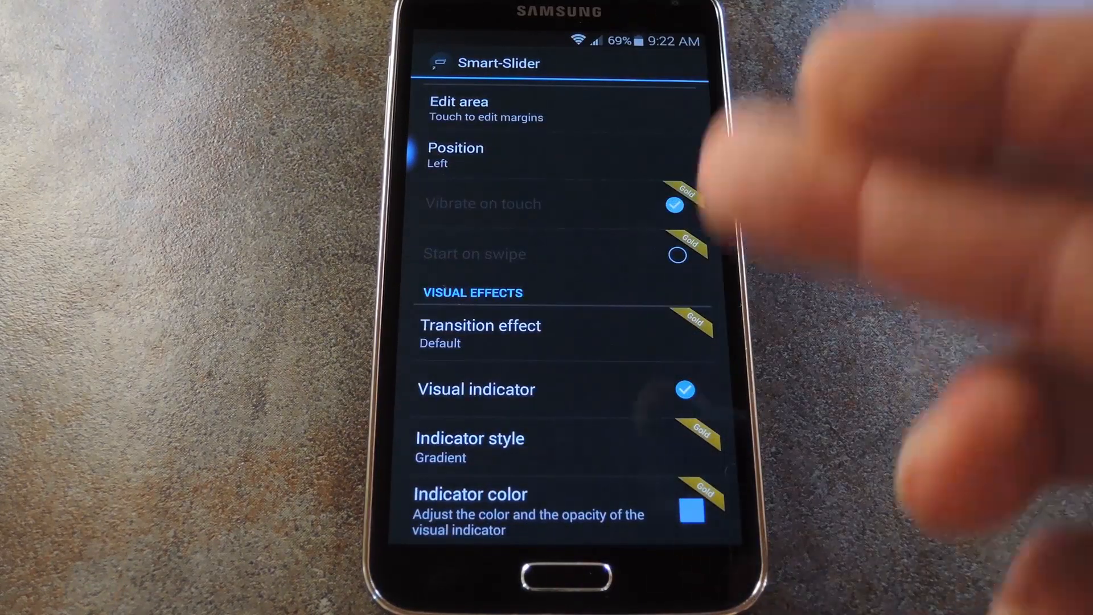
click(685, 389)
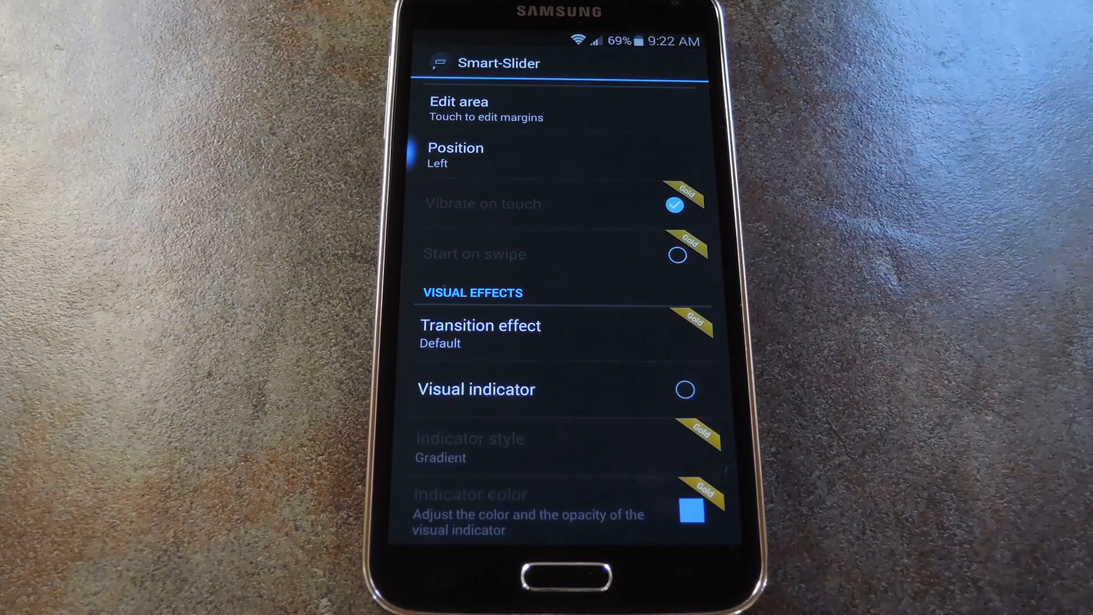